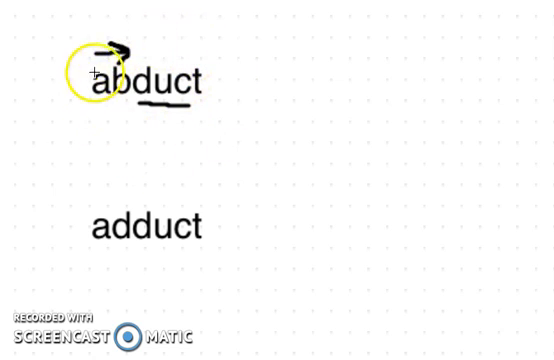
pyautogui.moveTo(218, 208)
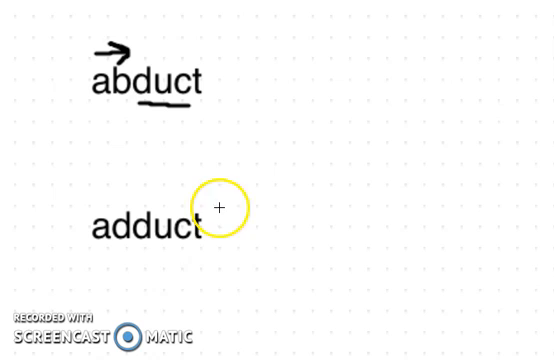